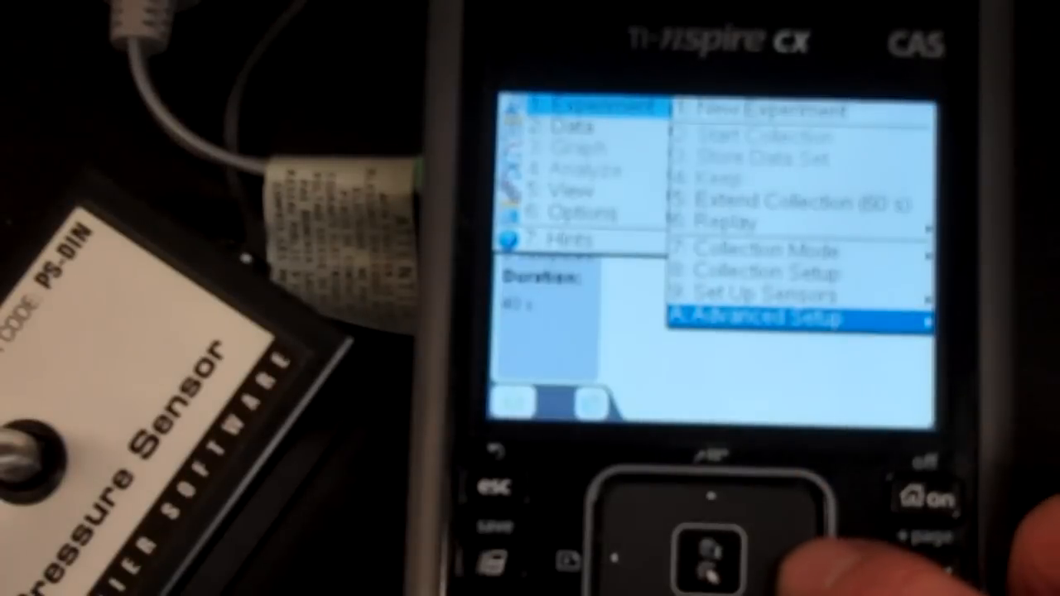
# Choose Pressure Sensor from the Select Sensor list and confirm it
pyautogui.click(762, 318)
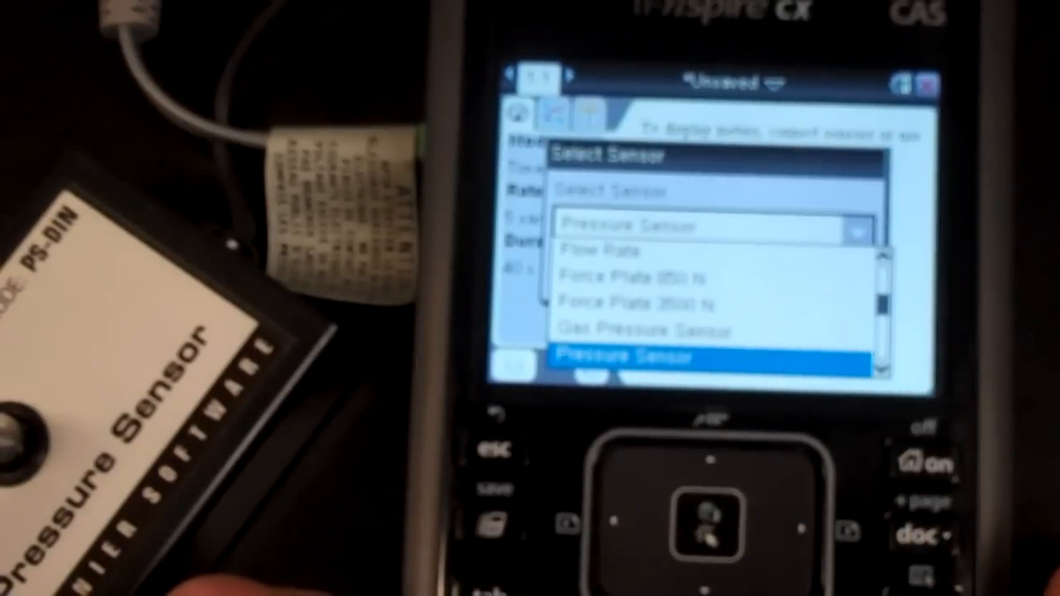
pyautogui.click(629, 357)
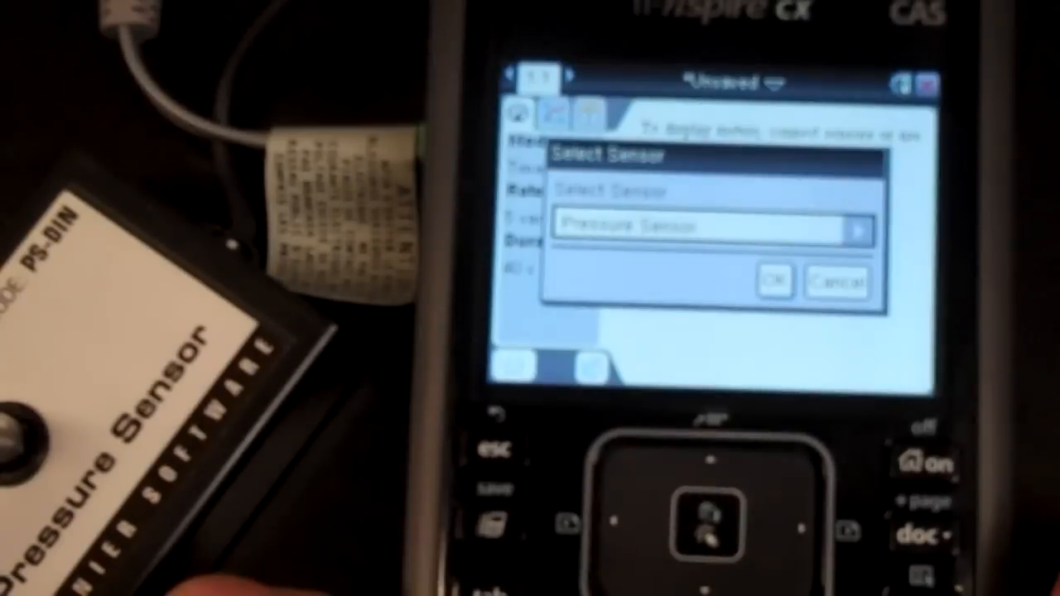
pyautogui.click(775, 281)
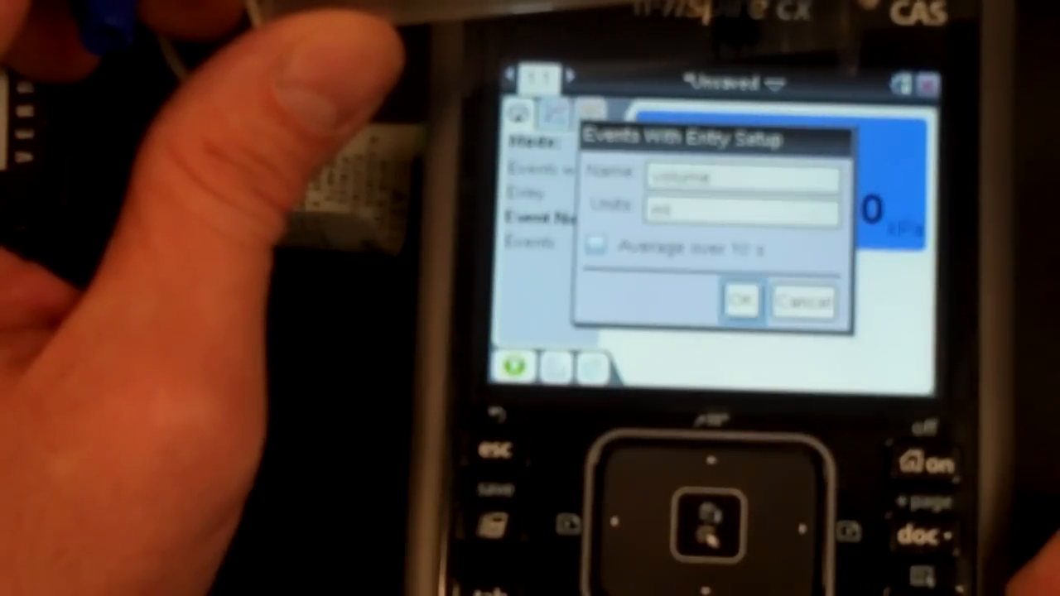
# Confirm volume as the entered quantity for Events With Entry collection
pyautogui.click(738, 300)
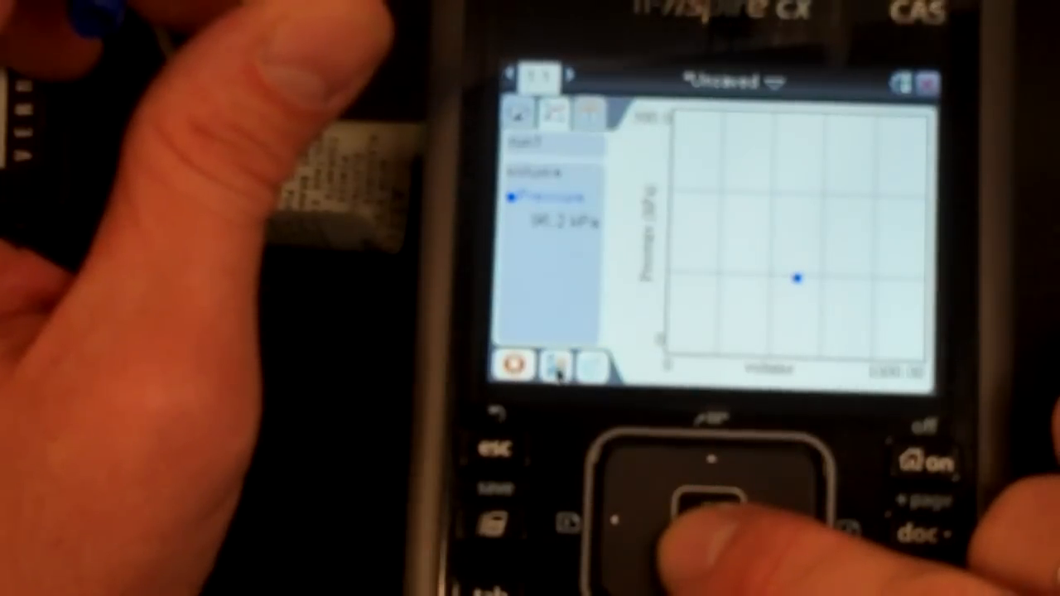
# Start collection and keep the first pressure reading at 20.00 mL
pyautogui.click(550, 366)
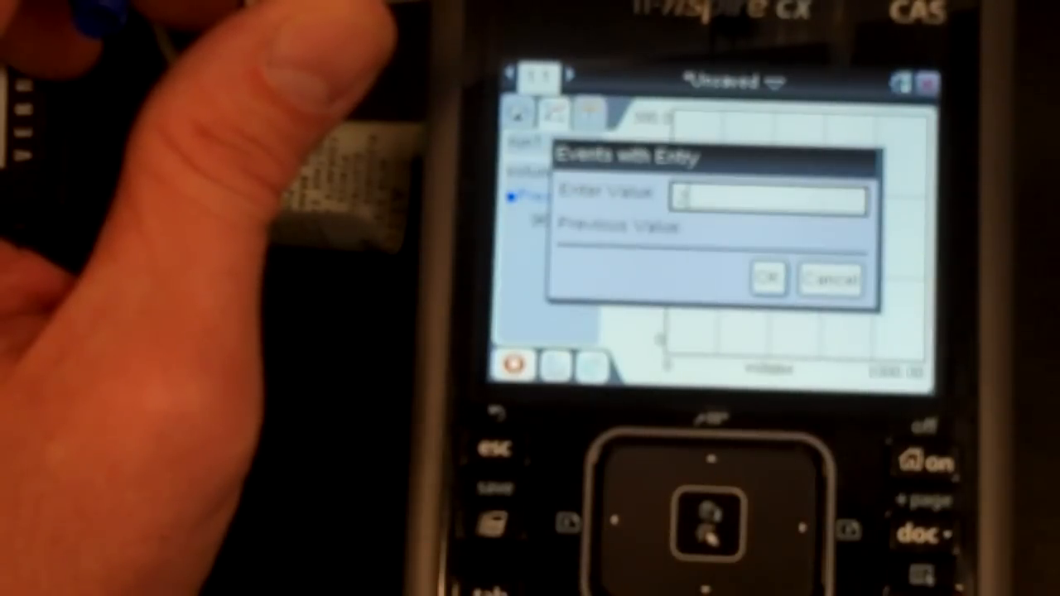
pyautogui.click(768, 275)
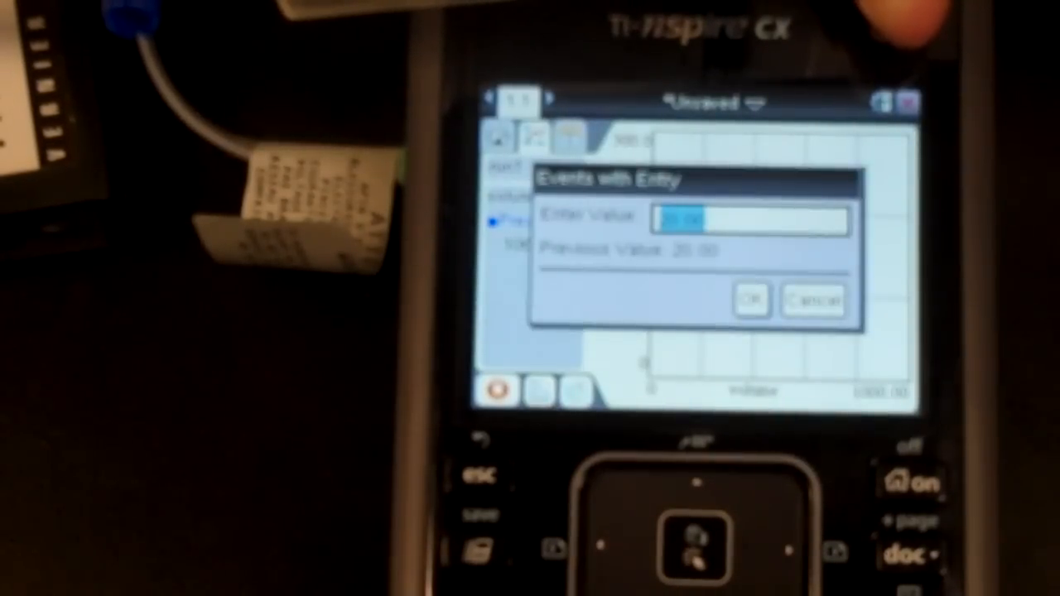
# Keep the next pressure reading with its smaller entered syringe volume
pyautogui.click(748, 300)
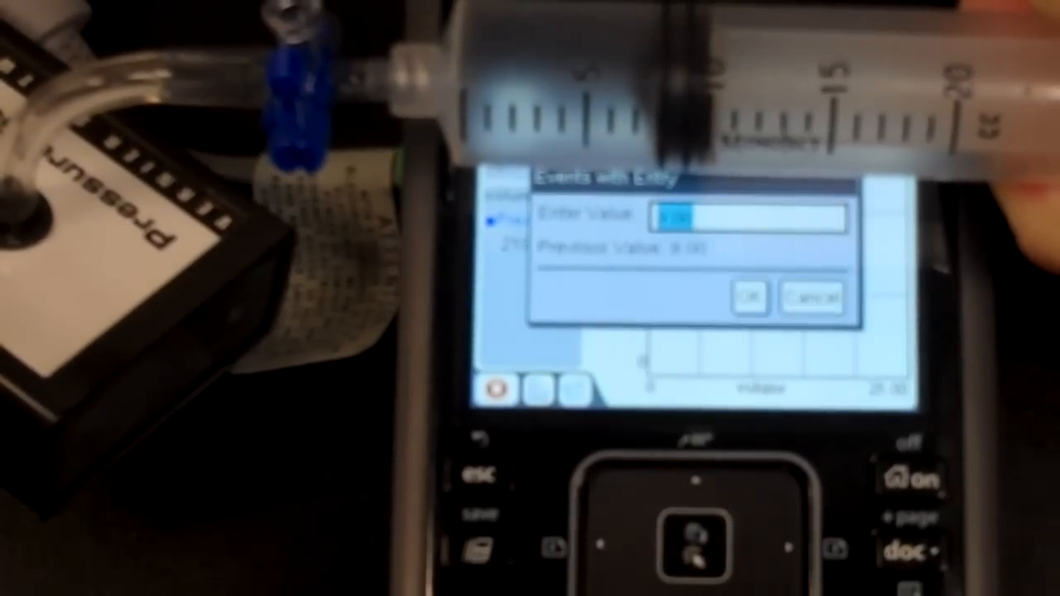
# Keep the last two pressure readings at the smallest syringe volumes
pyautogui.click(749, 296)
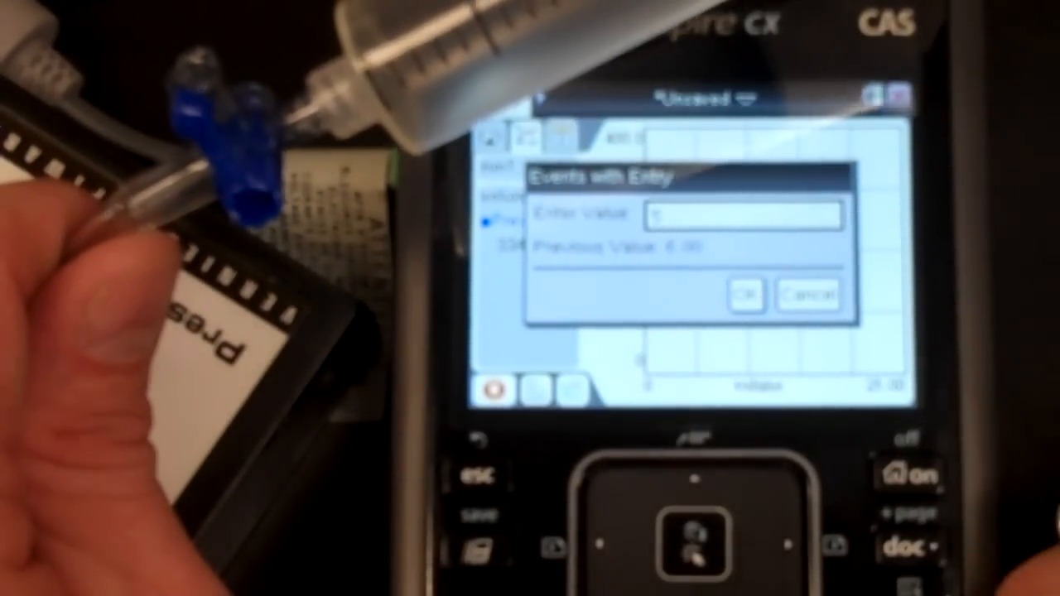
pyautogui.click(745, 294)
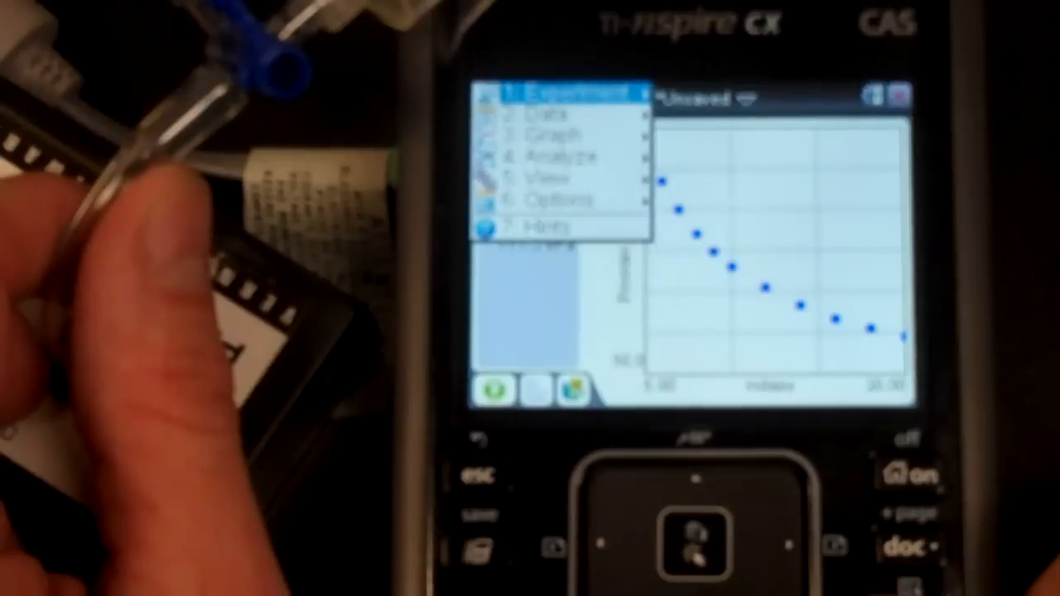
# Apply a Power (ax^b) curve fit to pressure versus volume, giving a ≈ 1424, b ≈ −0.90
pyautogui.press('down')
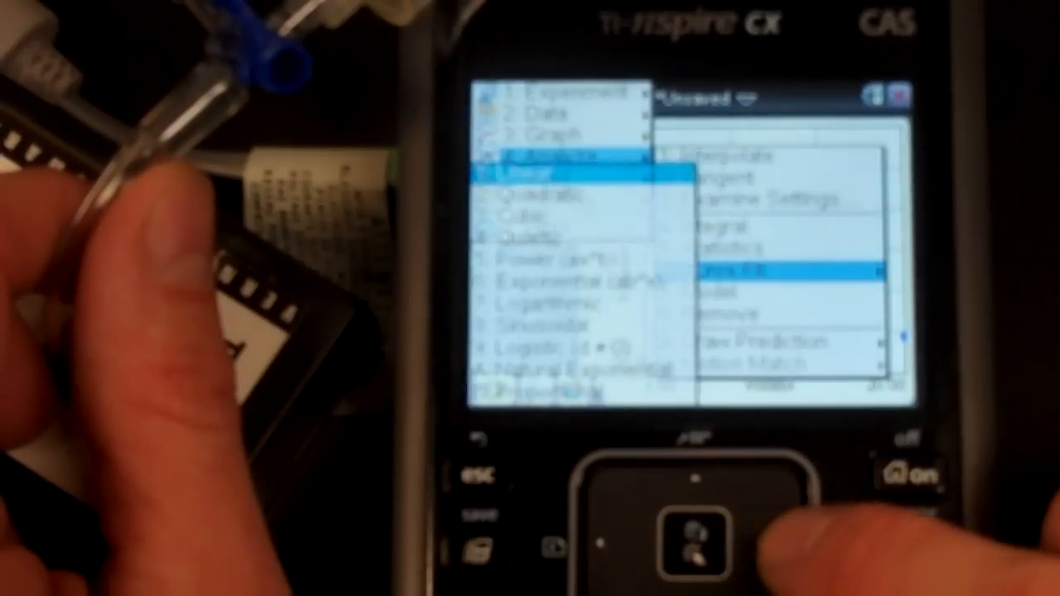
pyautogui.press('down')
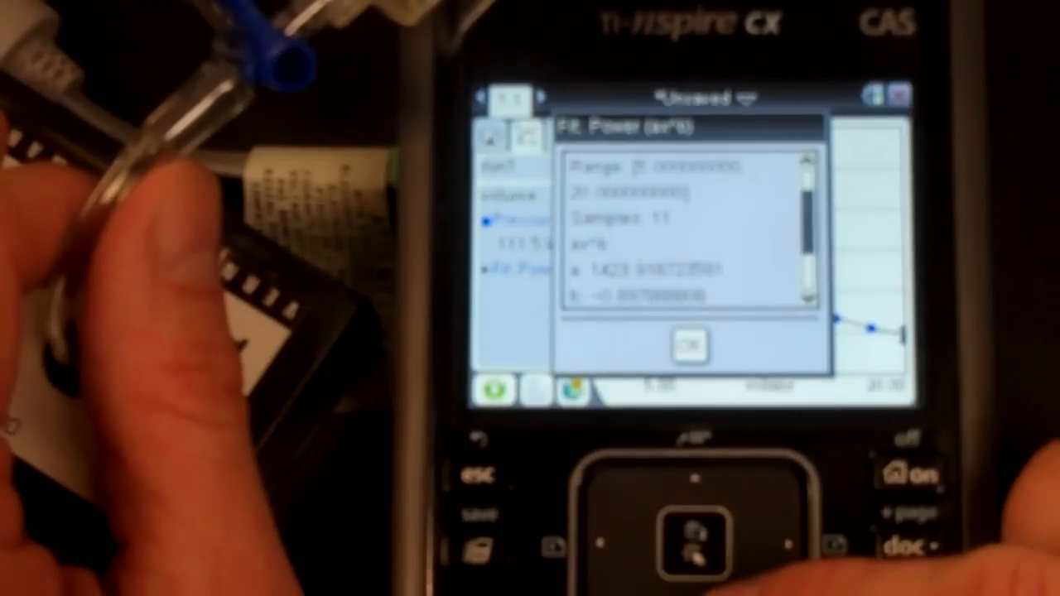
# Review the Fit Power results (r² ≈ 0.9998) and accept the fit onto the graph
pyautogui.scroll(-3)
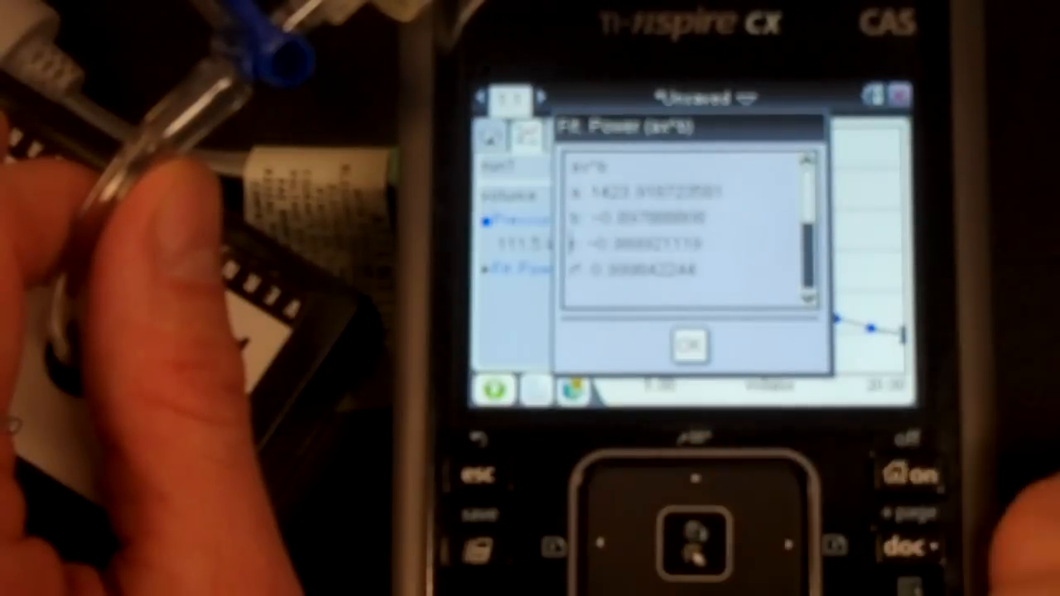
pyautogui.click(692, 346)
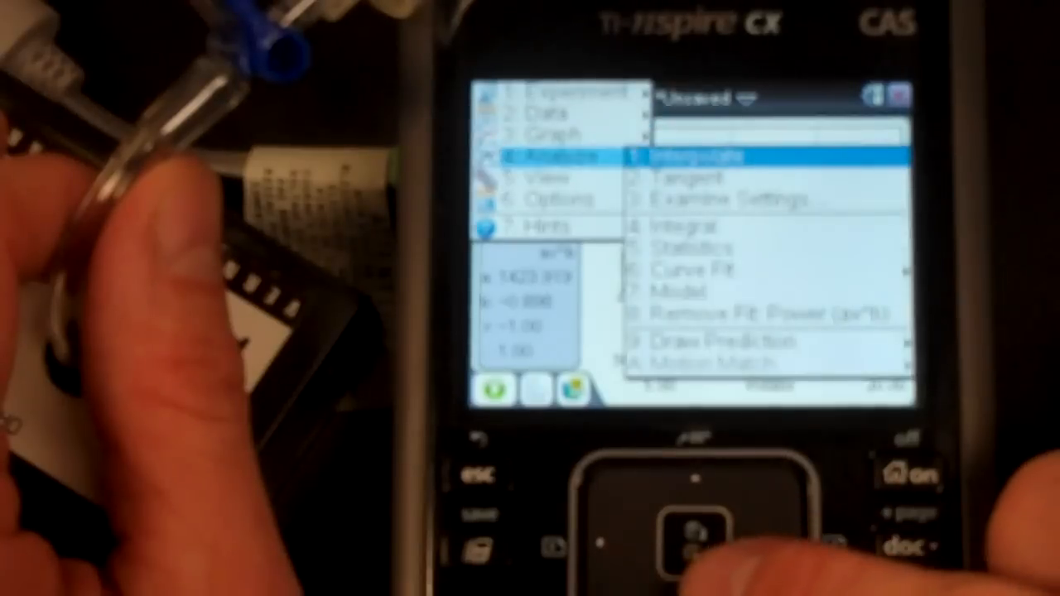
# Bring up the Model dialog with its default equation ready to edit
pyautogui.press('down')
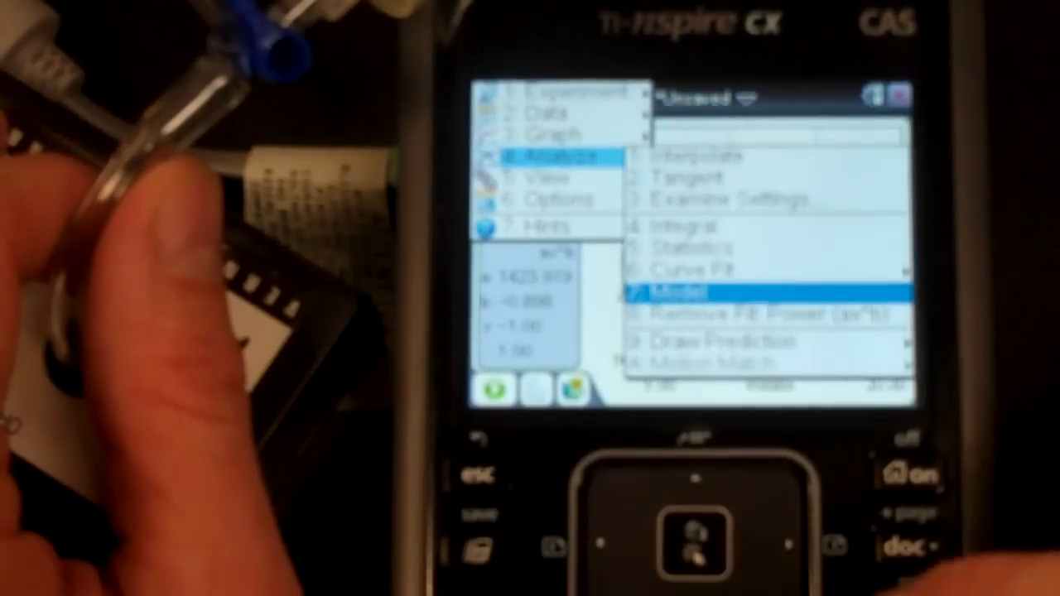
pyautogui.click(672, 291)
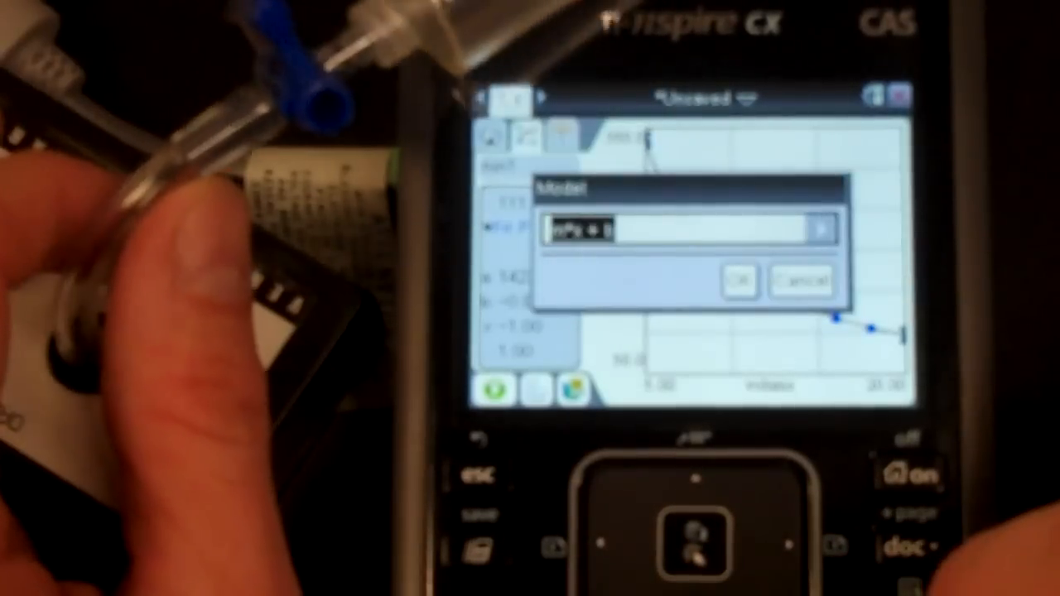